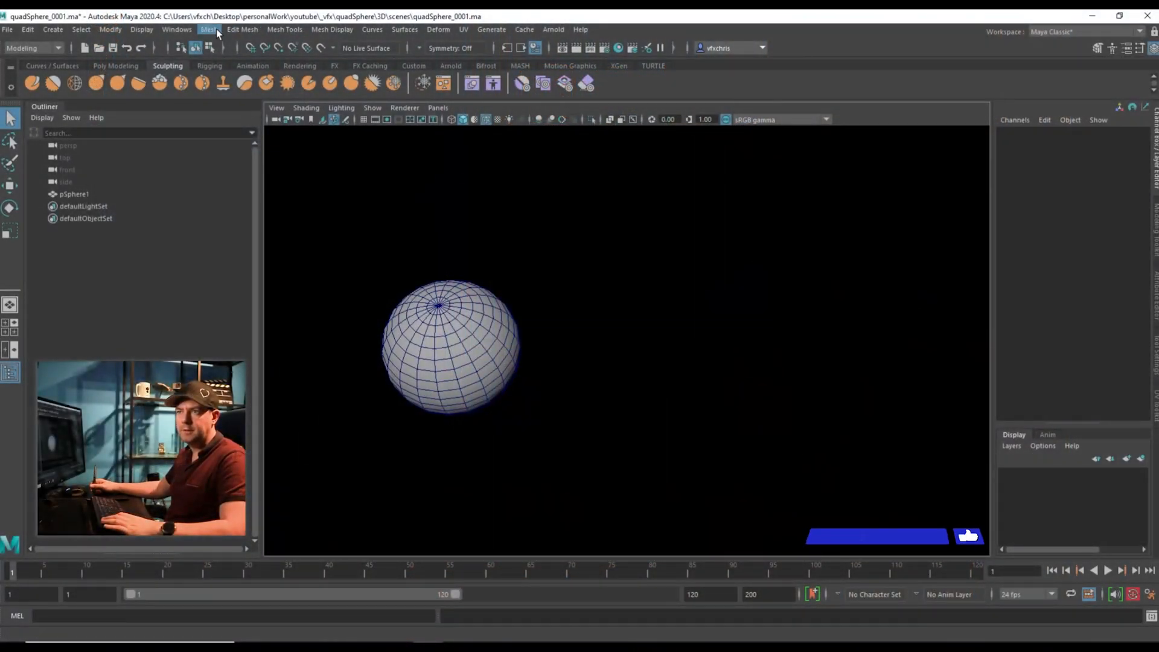
Create a polygon cube beside the existing sphere.
{"action": "left_click", "coordinate": [50, 30]}
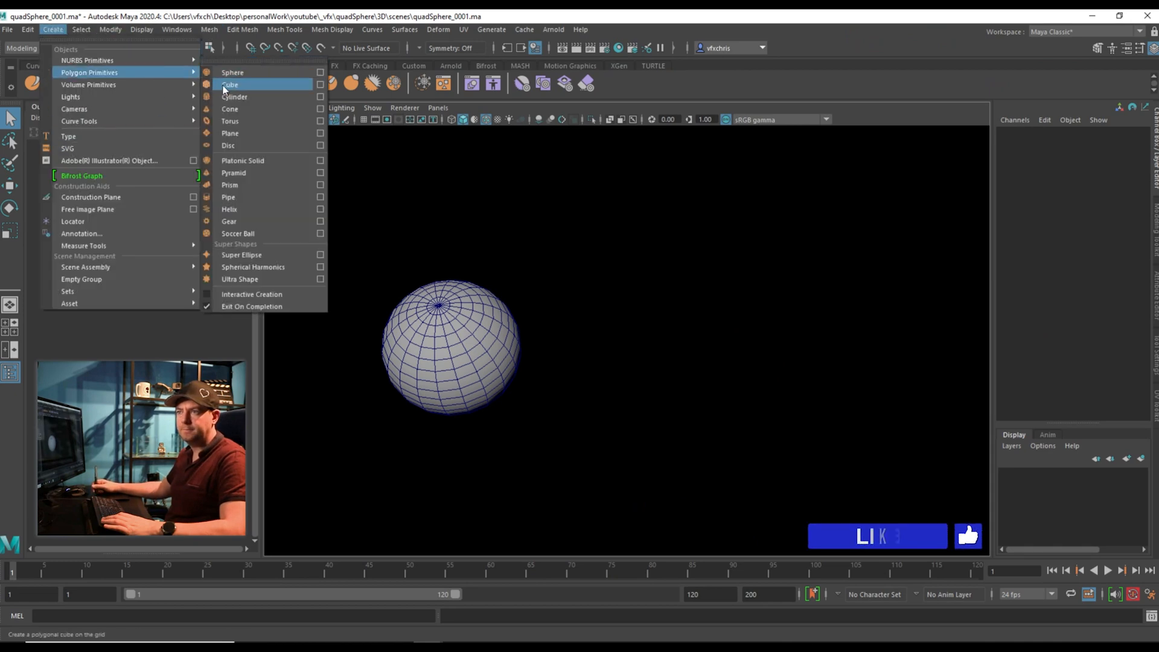
{"action": "left_click", "coordinate": [231, 84]}
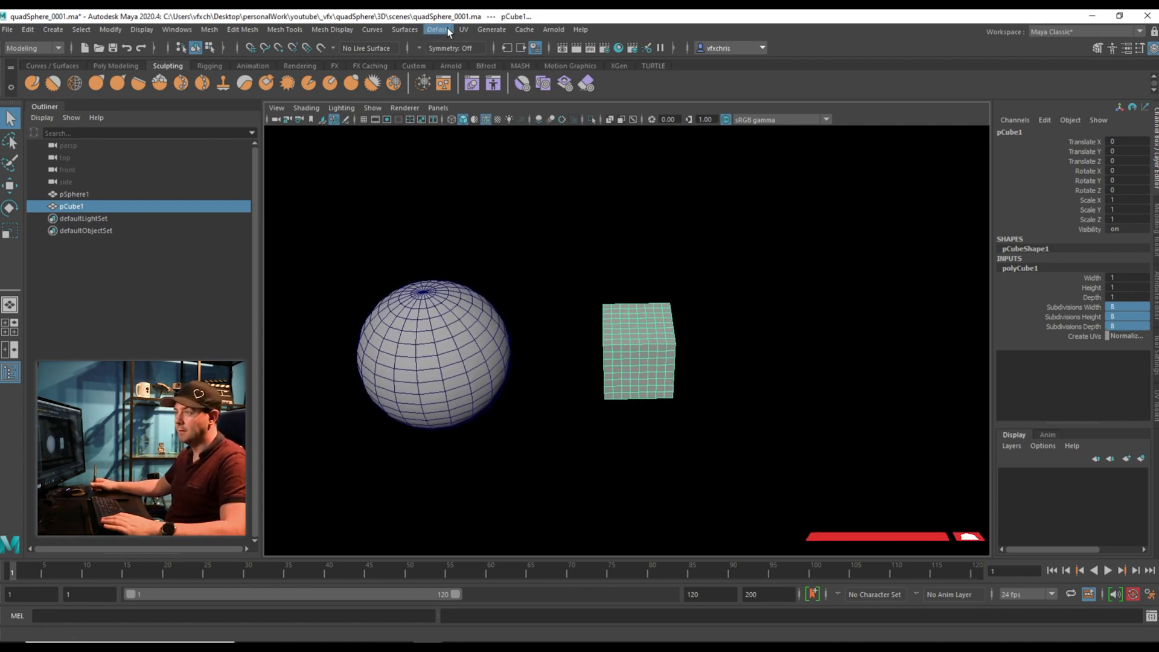
Switch the menu set to Animation so the deformer menus are available.
{"action": "left_click", "coordinate": [58, 48]}
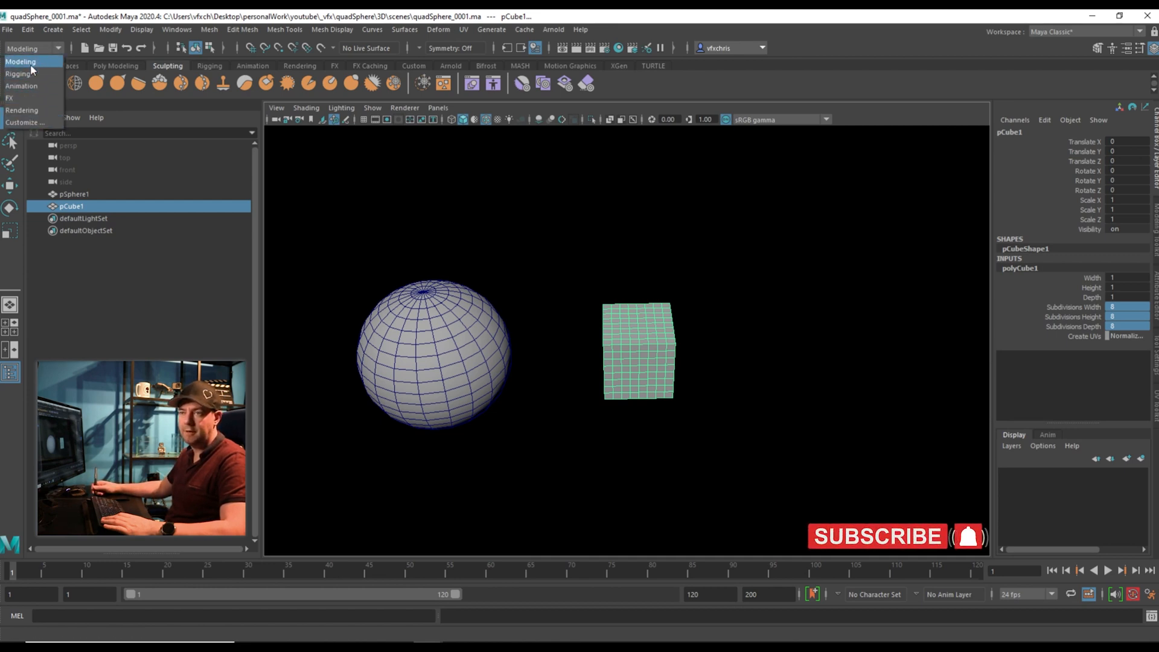
{"action": "left_click", "coordinate": [18, 73]}
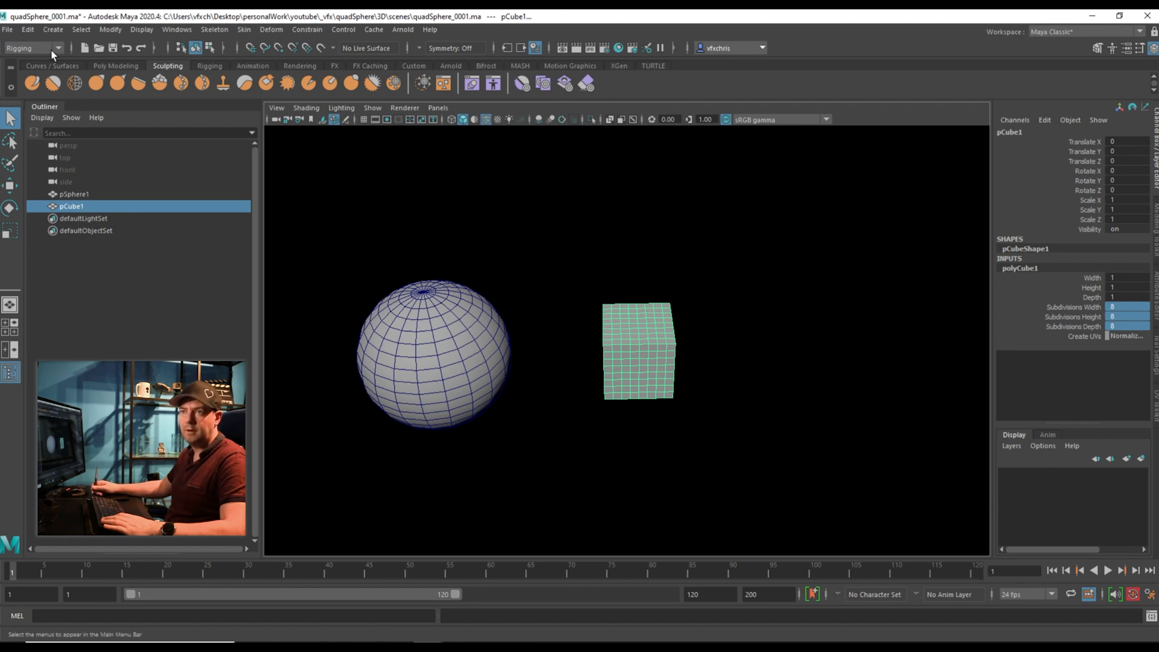
{"action": "left_click", "coordinate": [330, 29]}
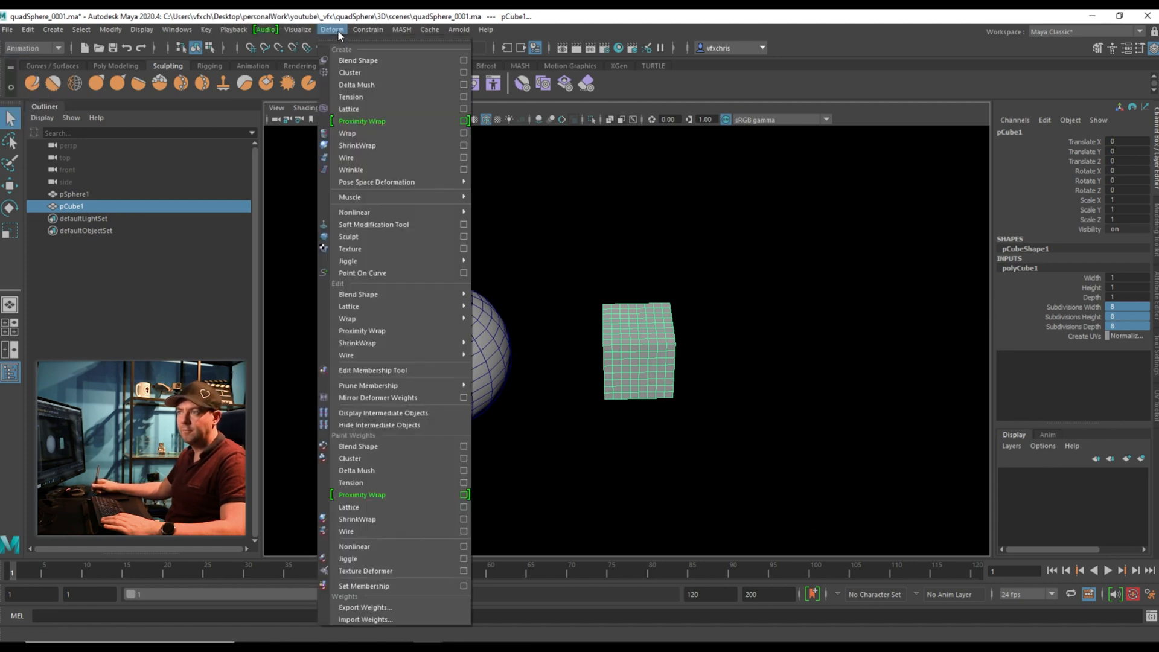
{"action": "mouse_move", "coordinate": [377, 254]}
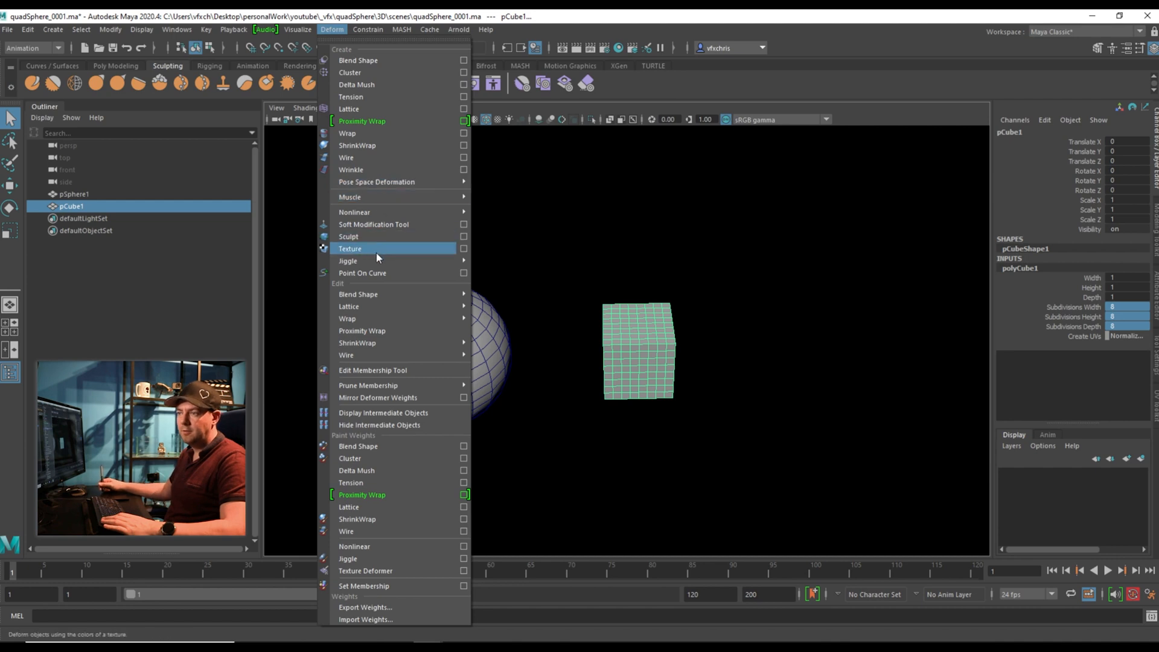
{"action": "mouse_move", "coordinate": [378, 240]}
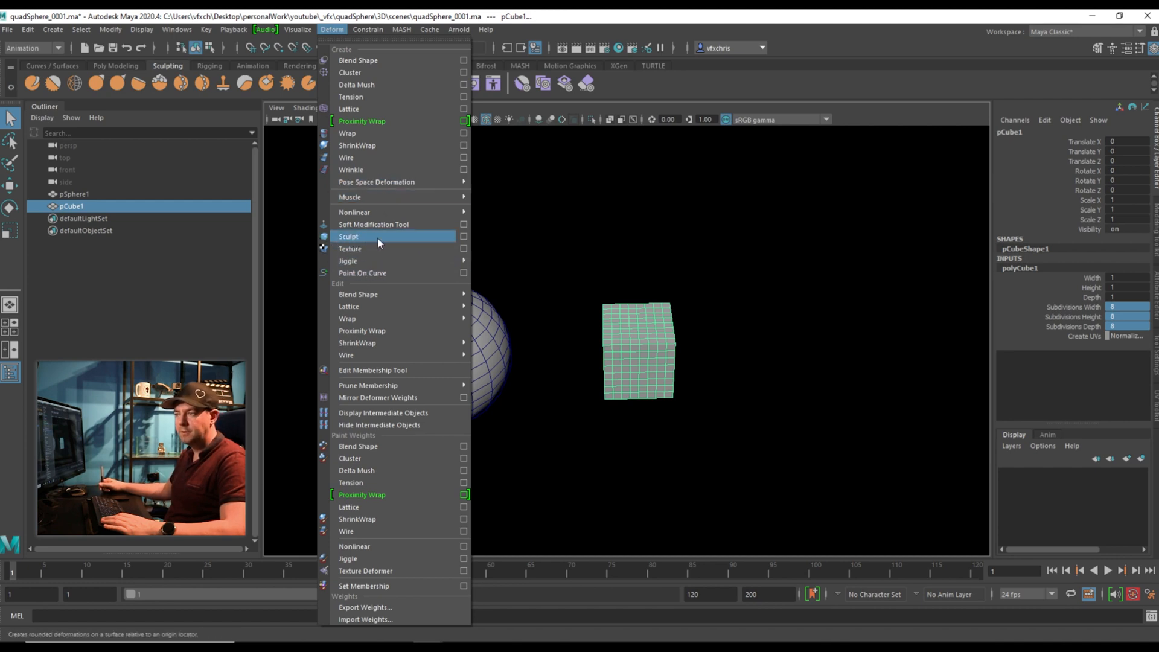
{"action": "mouse_move", "coordinate": [455, 237]}
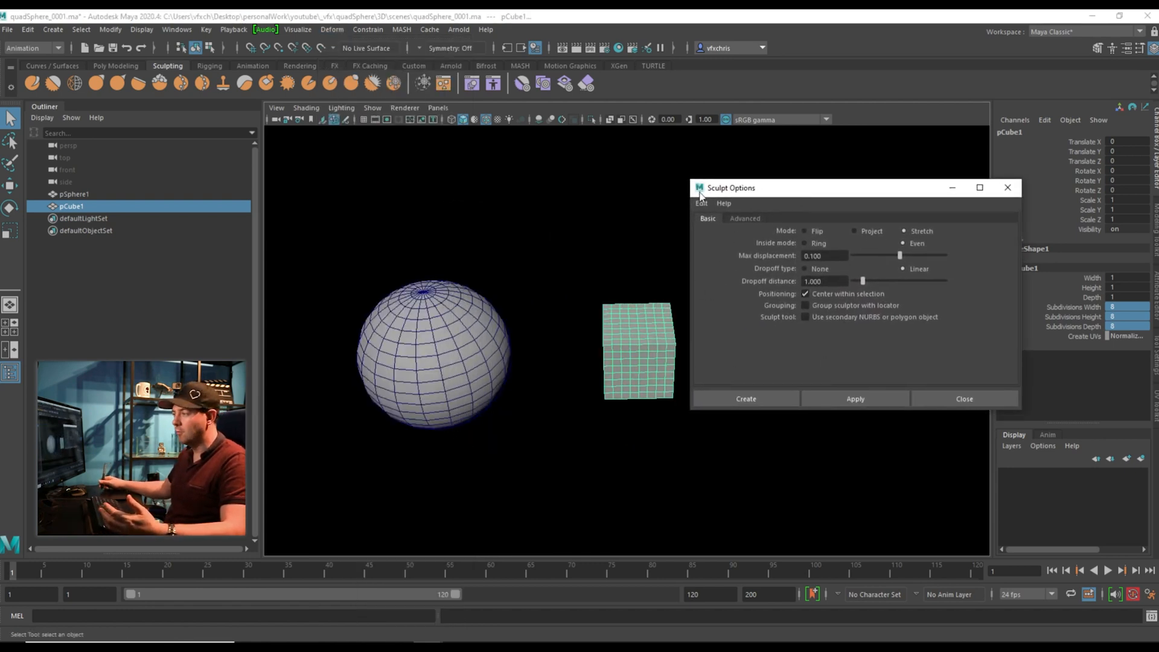
Reset the Sculpt deformer options to defaults and create it on the cube.
{"action": "left_click", "coordinate": [700, 203]}
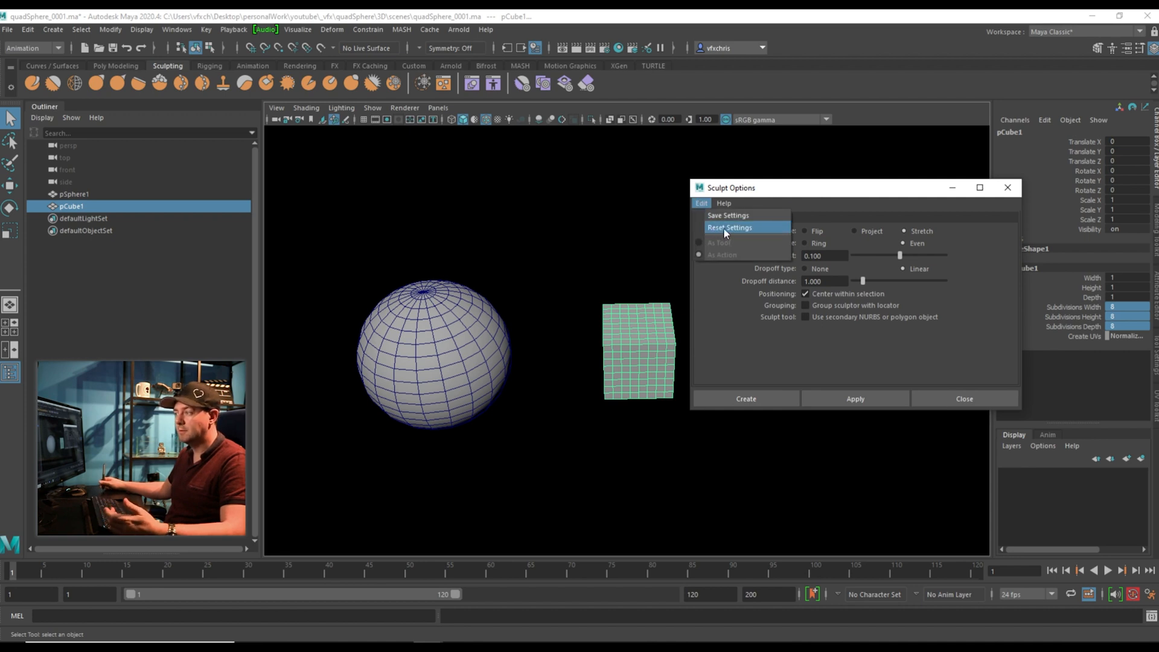
{"action": "left_click", "coordinate": [729, 227]}
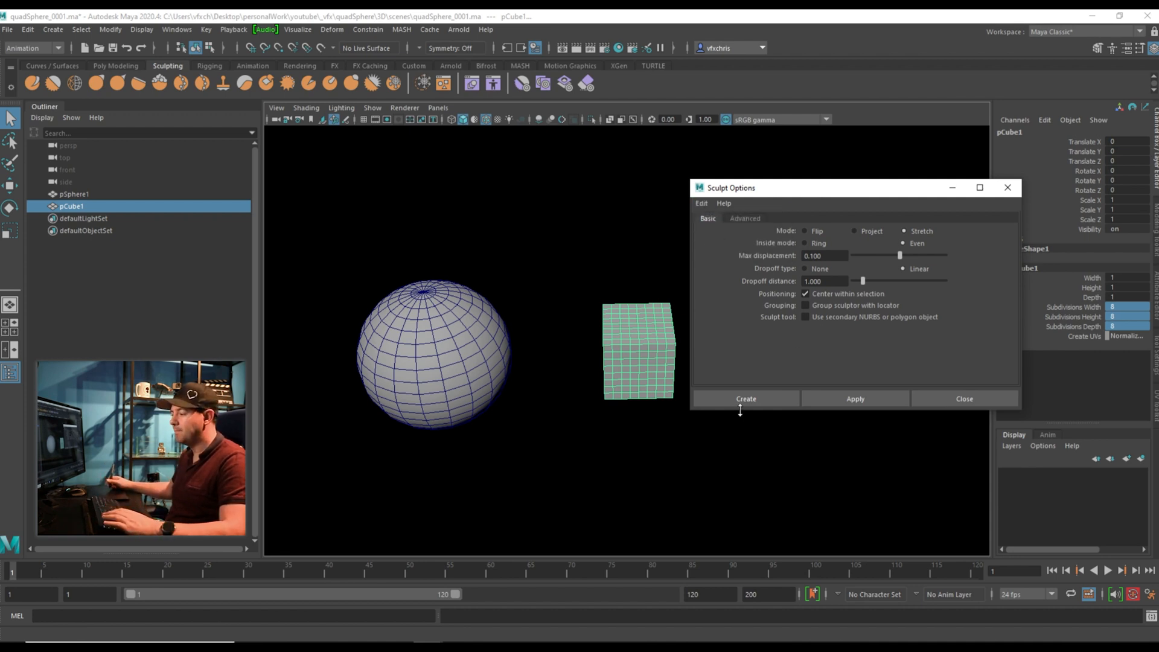
{"action": "left_click", "coordinate": [746, 398]}
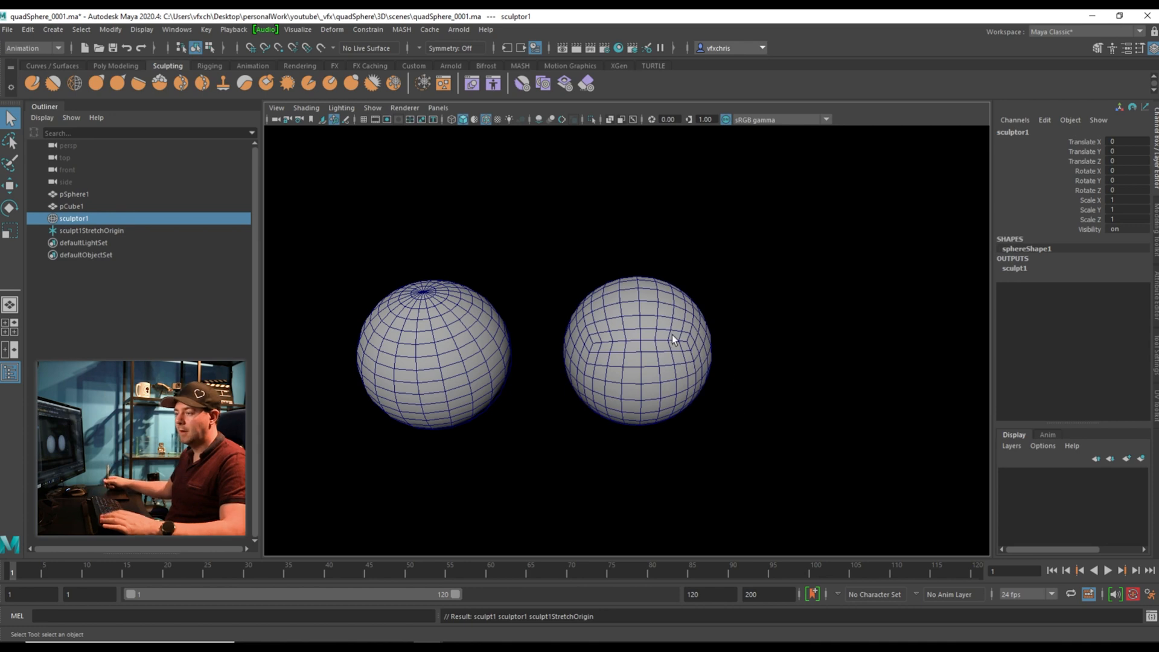
{"action": "mouse_move", "coordinate": [616, 358]}
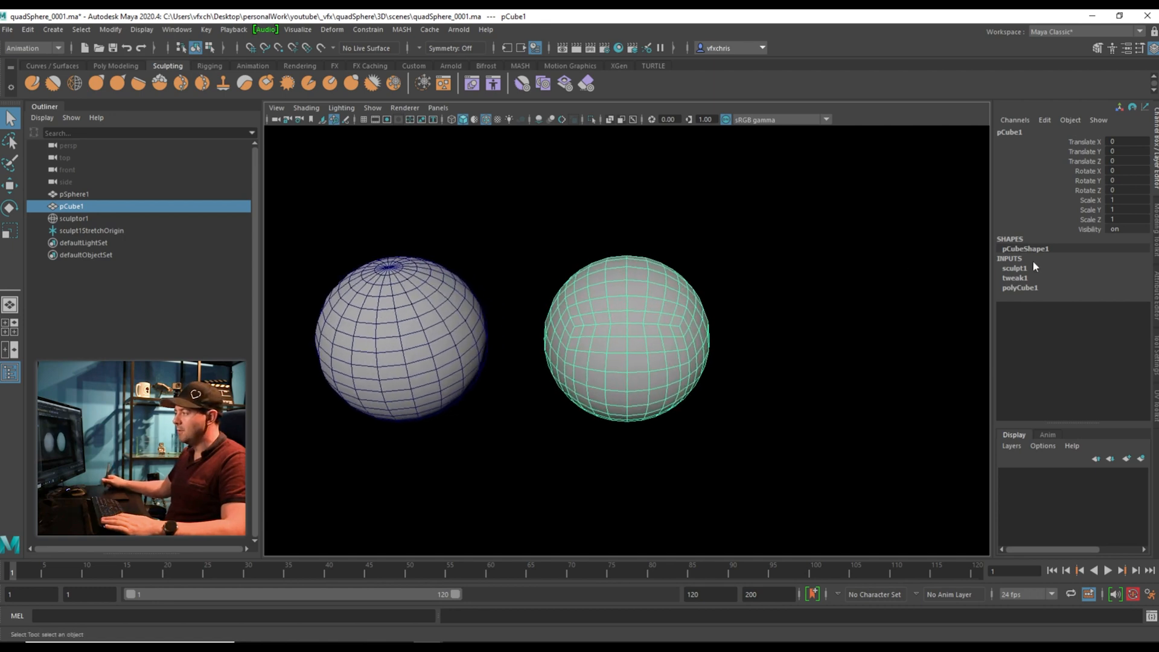
{"action": "mouse_move", "coordinate": [718, 355]}
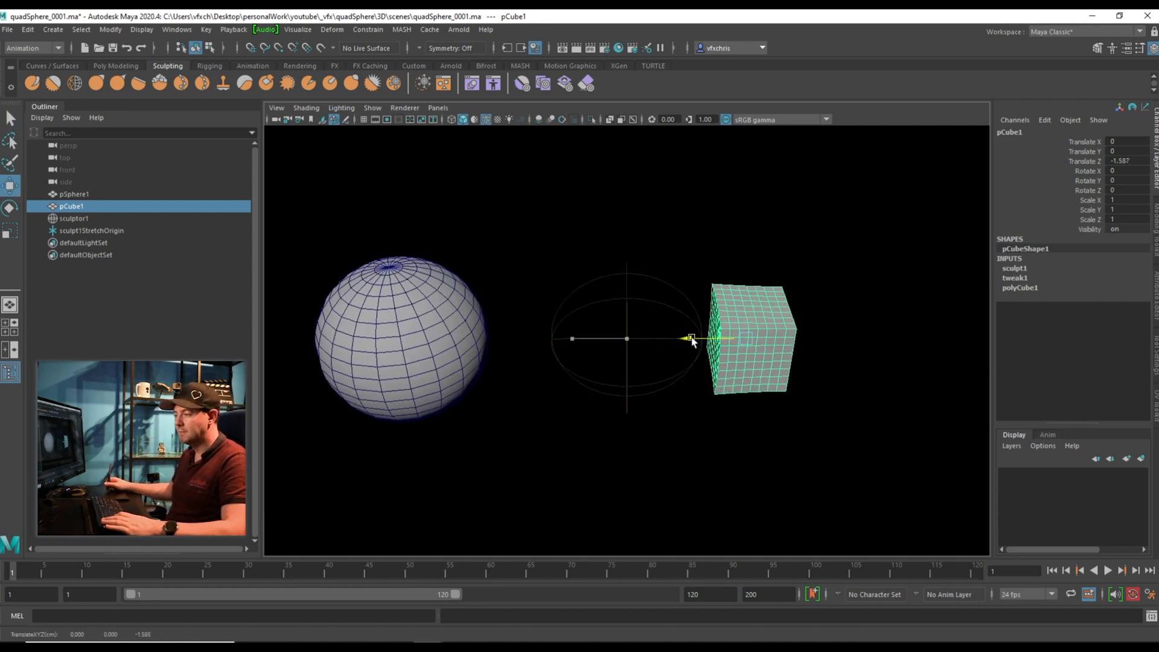
Drag pCube1 partway out of the sculpt sphere to see the distortion.
{"action": "left_click_drag", "start_coordinate": [691, 338], "coordinate": [630, 338]}
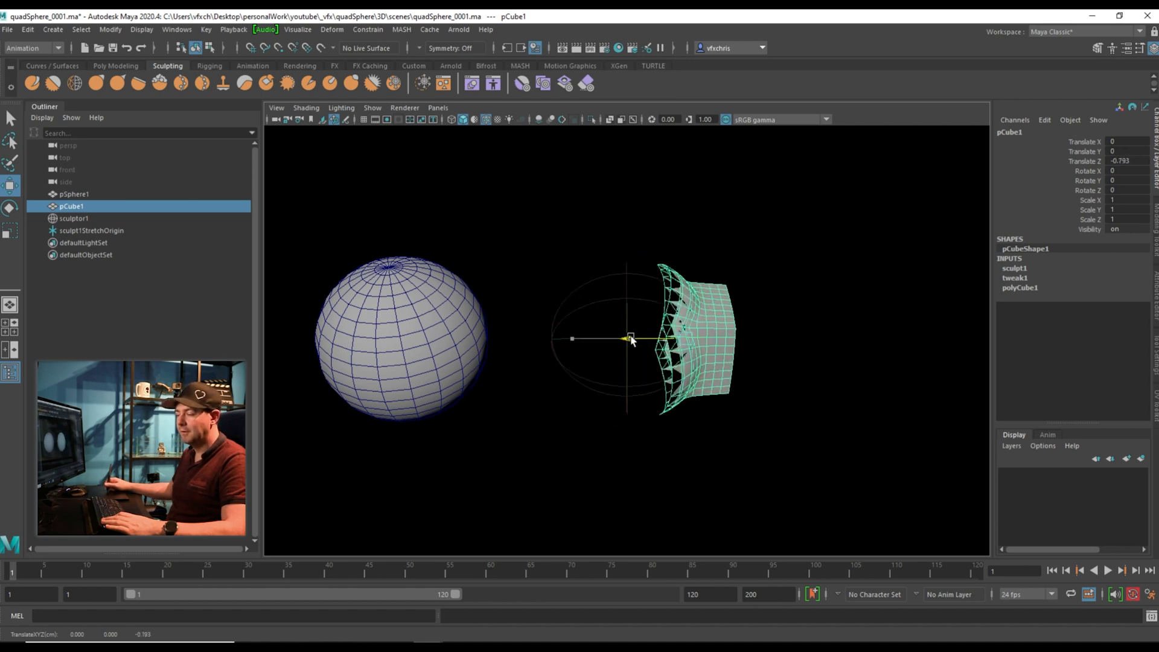
{"action": "left_click", "coordinate": [88, 230]}
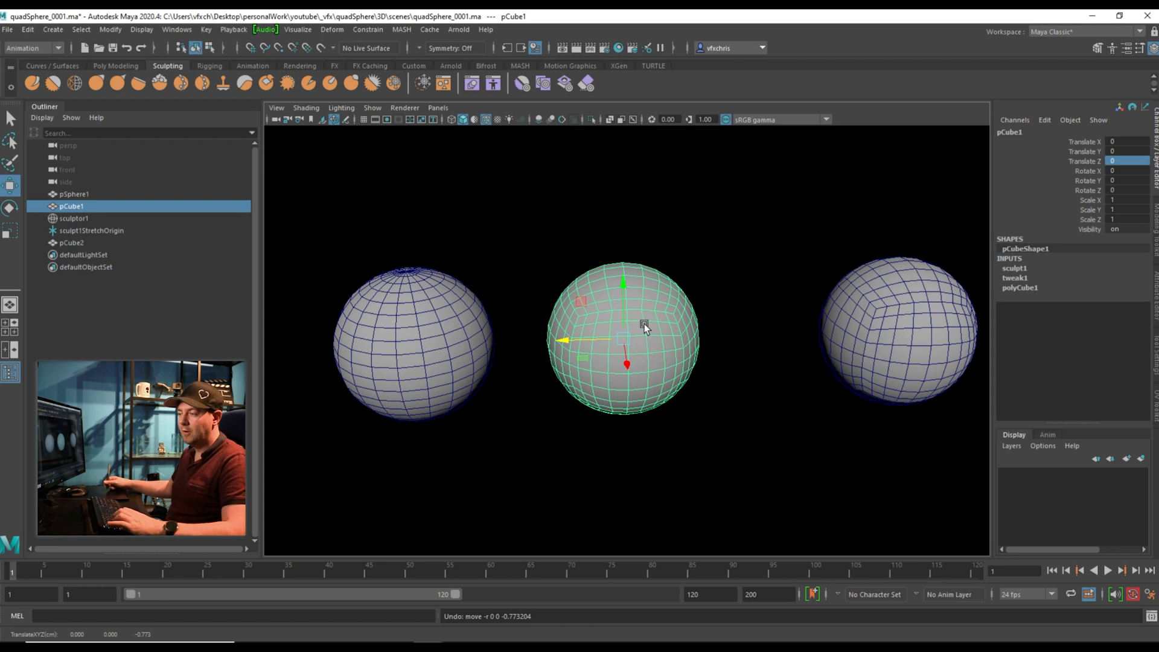
Undo the move so pCube1 sits centred inside the sculptor again.
{"action": "left_click", "coordinate": [32, 32]}
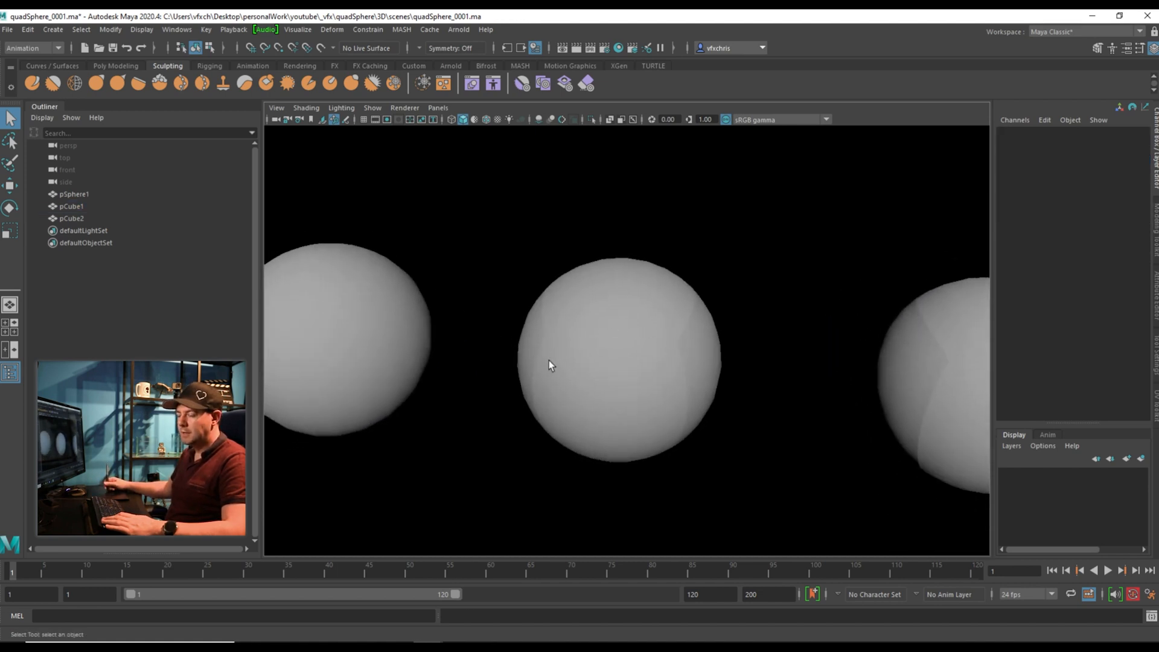
{"action": "mouse_move", "coordinate": [635, 355]}
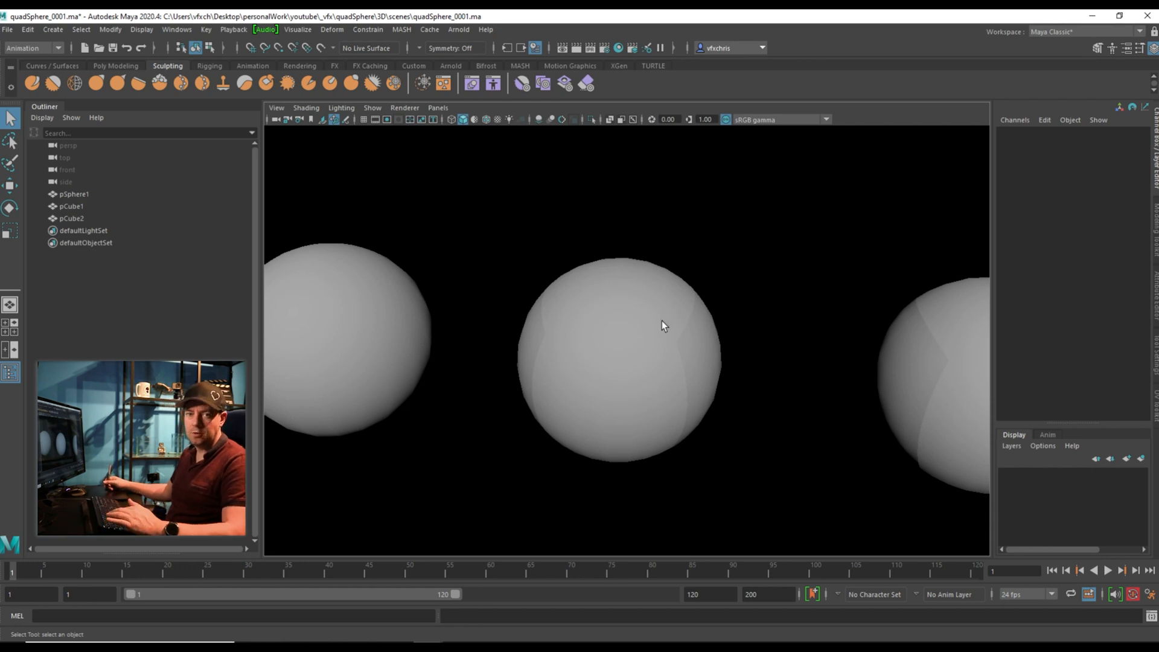
Reselect the history-free spherical cube and bring up the menu sets list.
{"action": "left_click", "coordinate": [662, 322]}
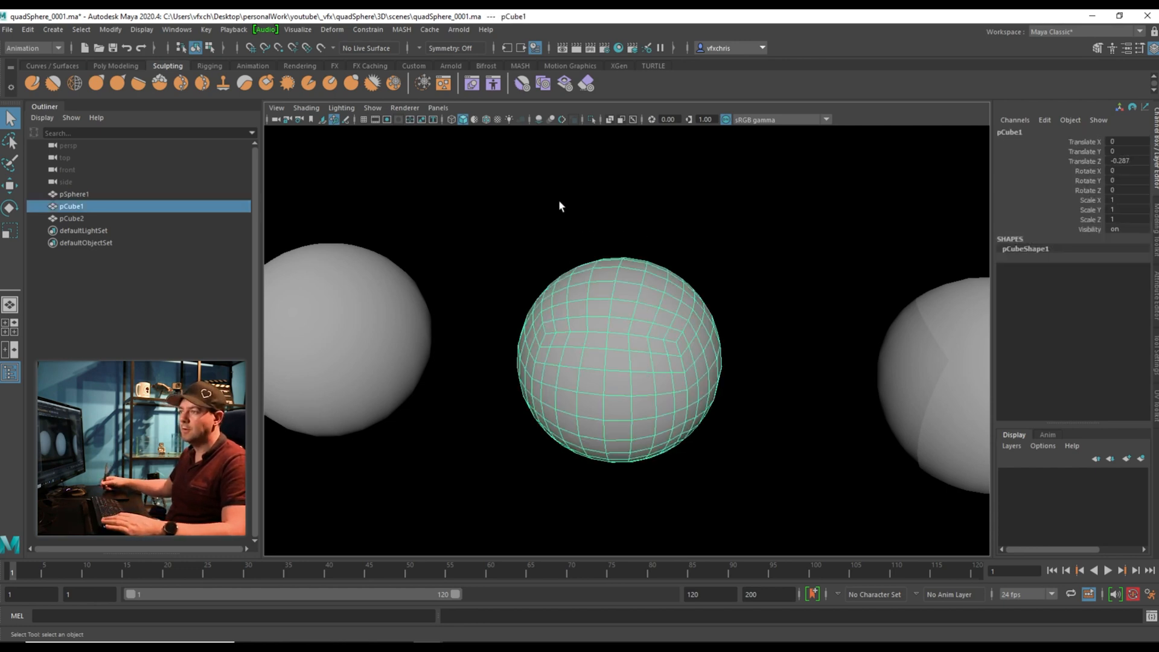
{"action": "left_click", "coordinate": [55, 49]}
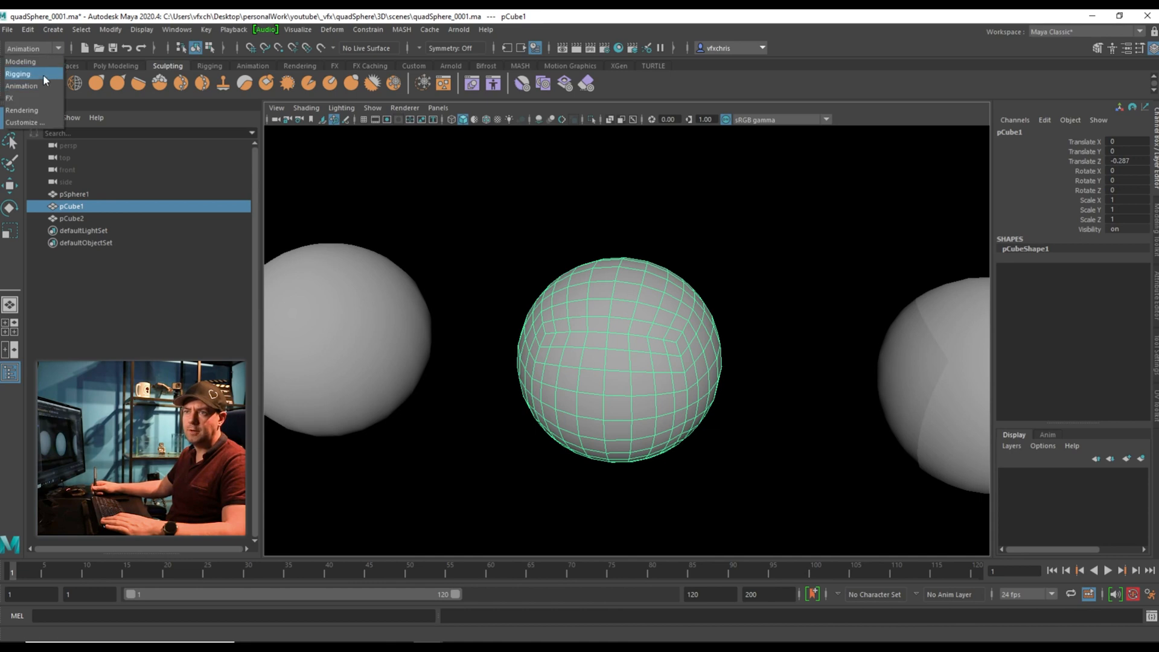
Return to the Modeling menus and reselect pCube1 with its softened edges.
{"action": "left_click", "coordinate": [331, 29]}
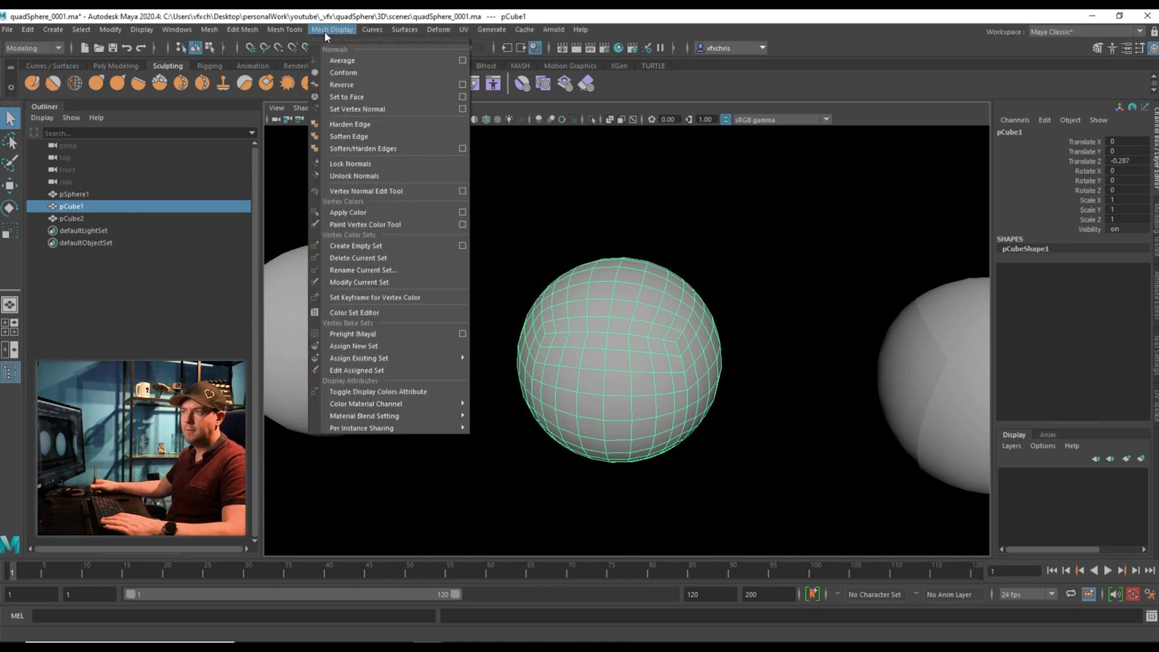
{"action": "mouse_move", "coordinate": [355, 149]}
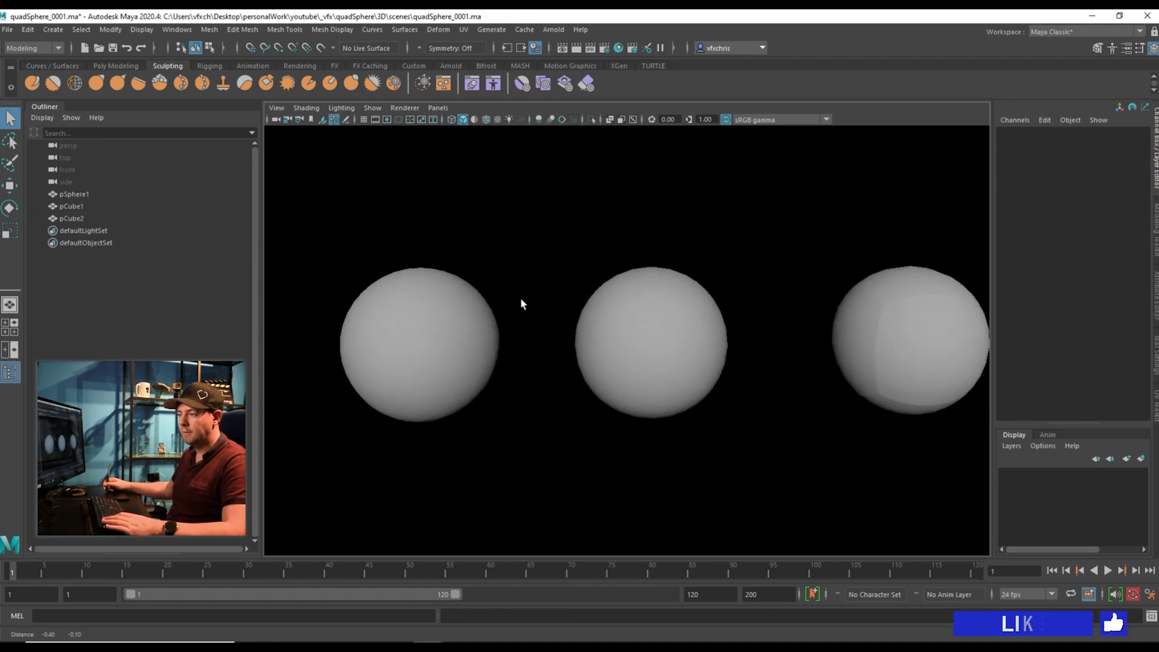
{"action": "left_click", "coordinate": [621, 328]}
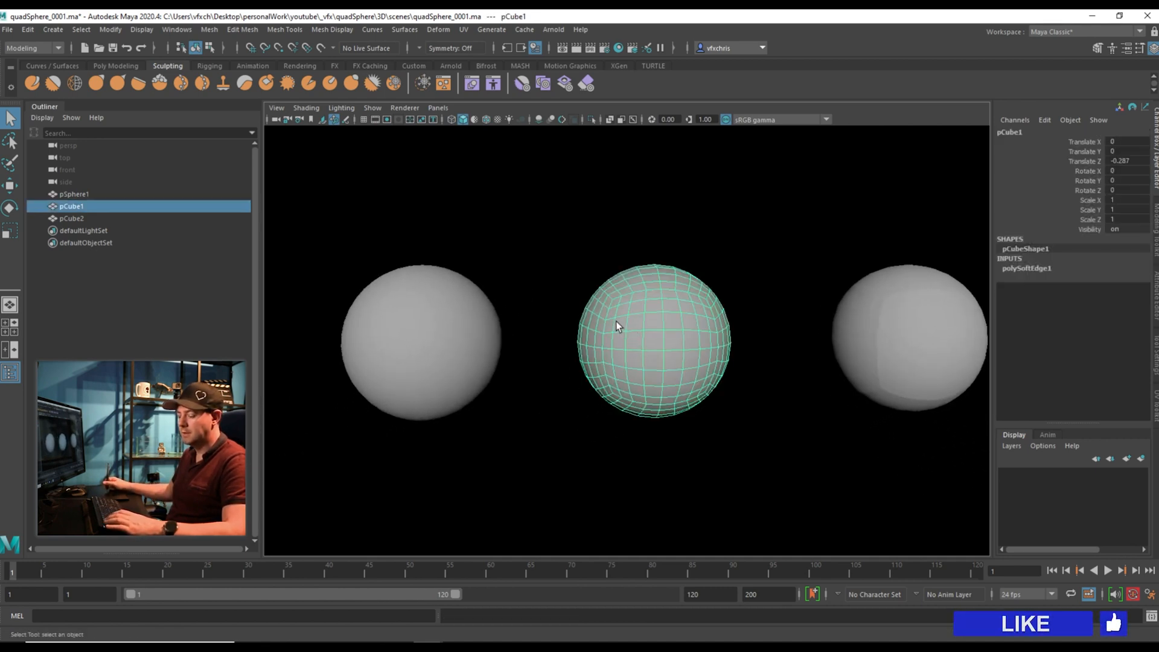